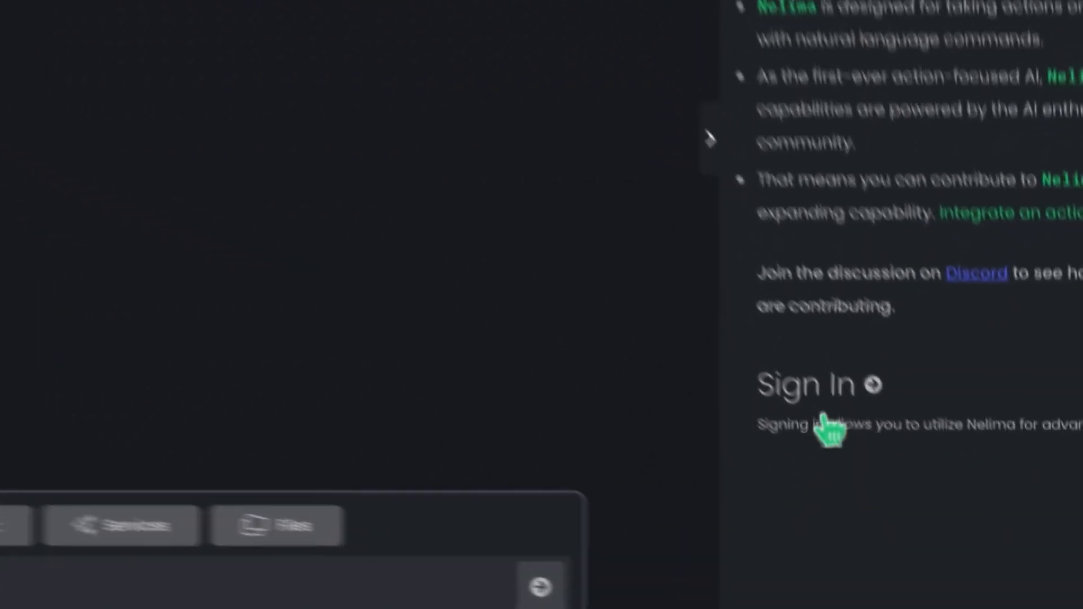
- Sign in through the Sign Up form and begin the YouTube thank-you script request
left_click(805, 385)
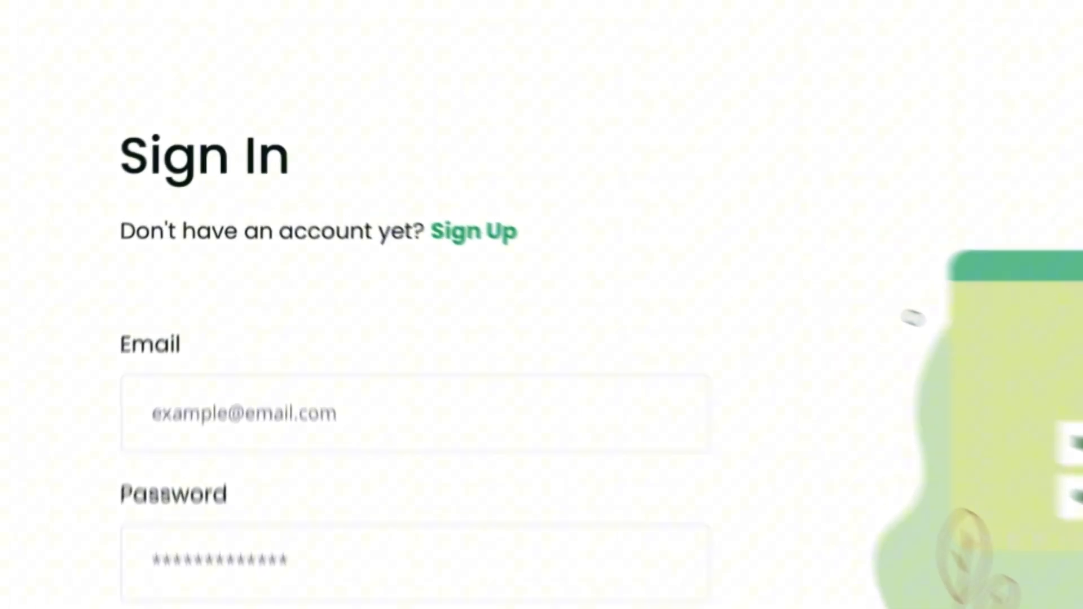
left_click(474, 230)
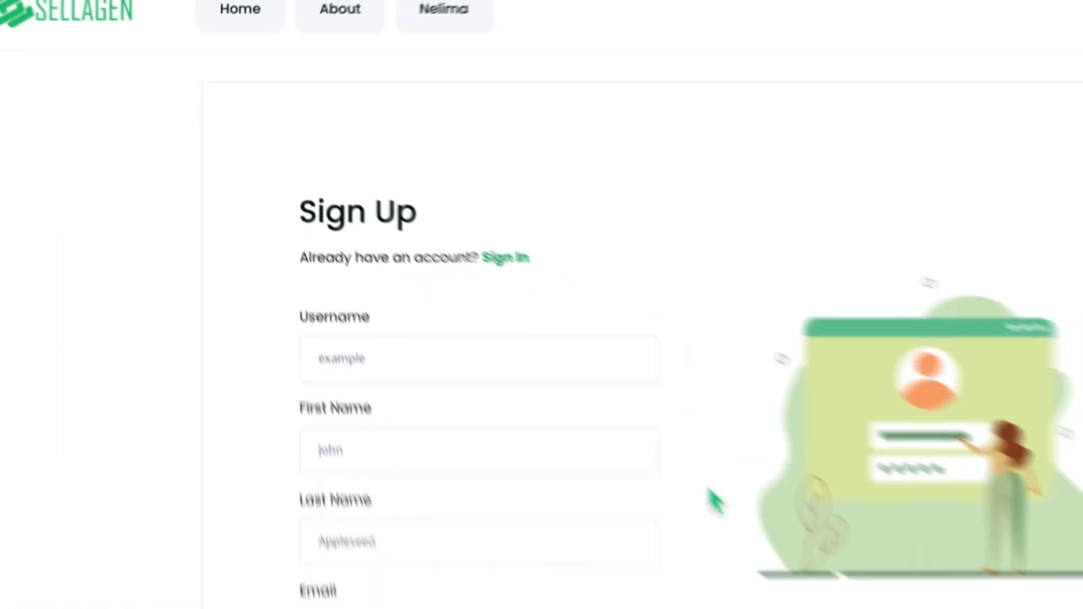
scroll("down", 3)
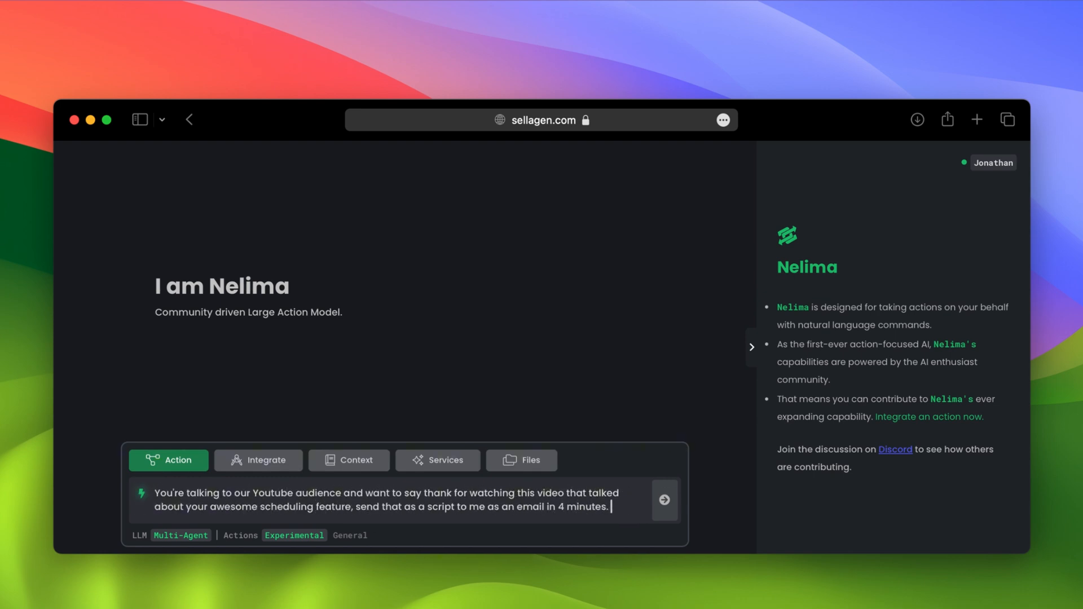
- Add the Discord channel and other YouTube videos reminder, then send the 4-minute request
type("Don't forget to mention to check out our discord channel and other videos here on Youtu")
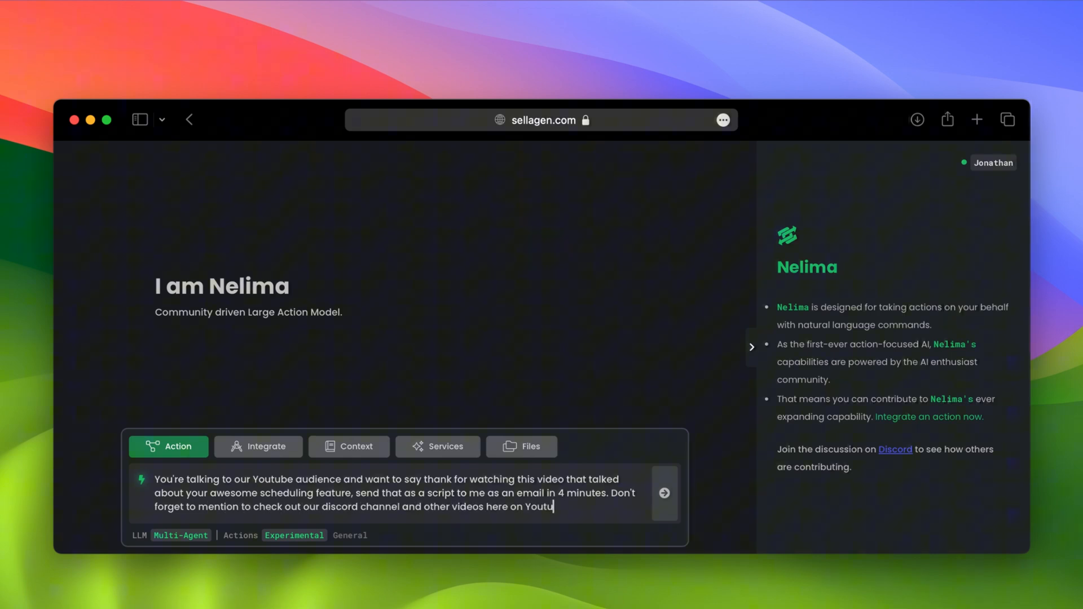
left_click(663, 492)
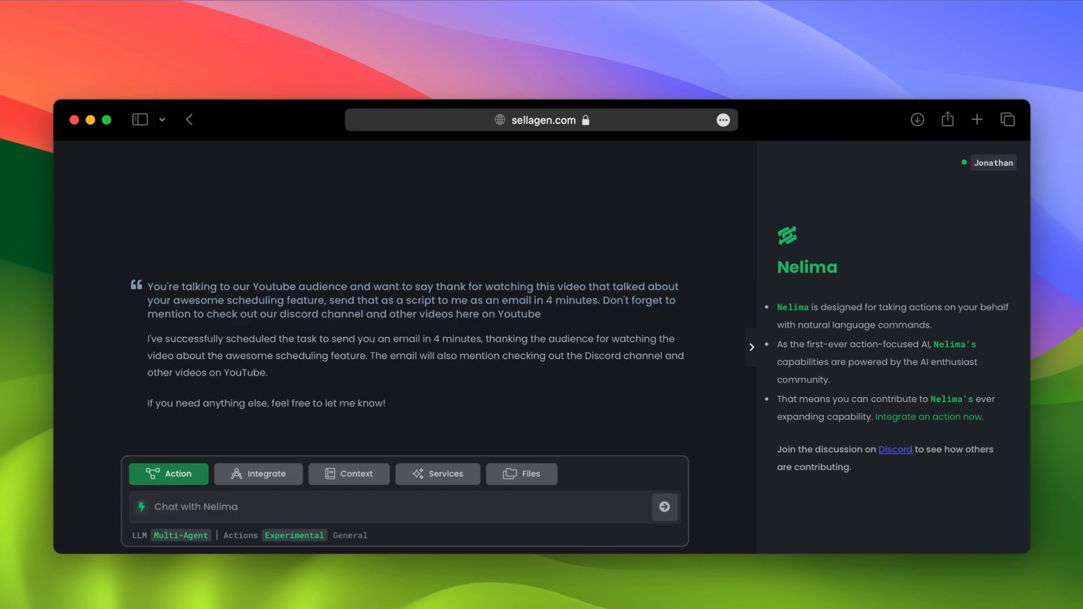
left_click(196, 506)
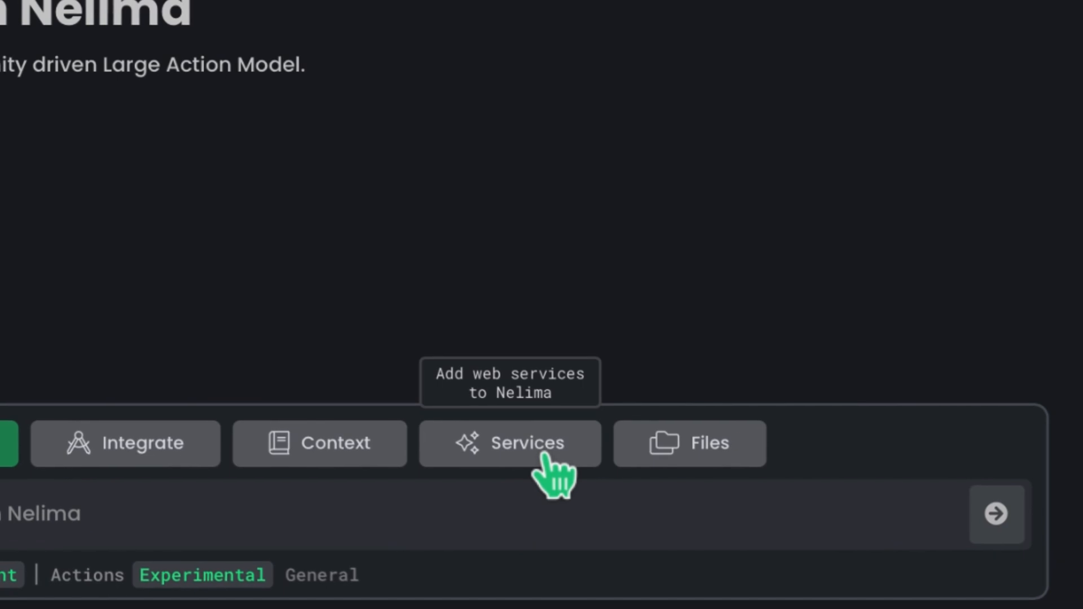
left_click(510, 443)
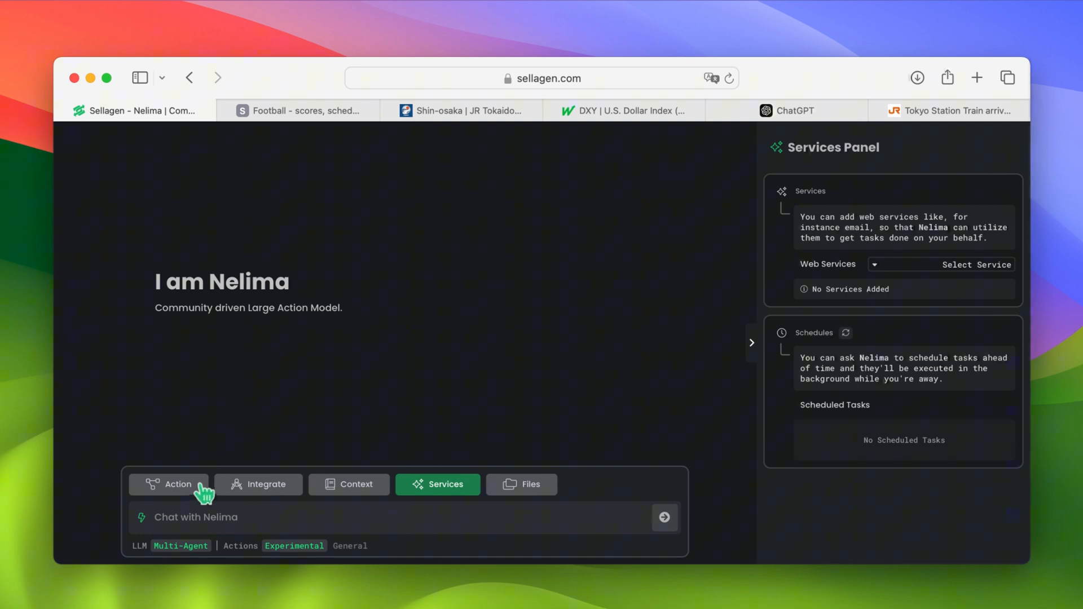
left_click(168, 484)
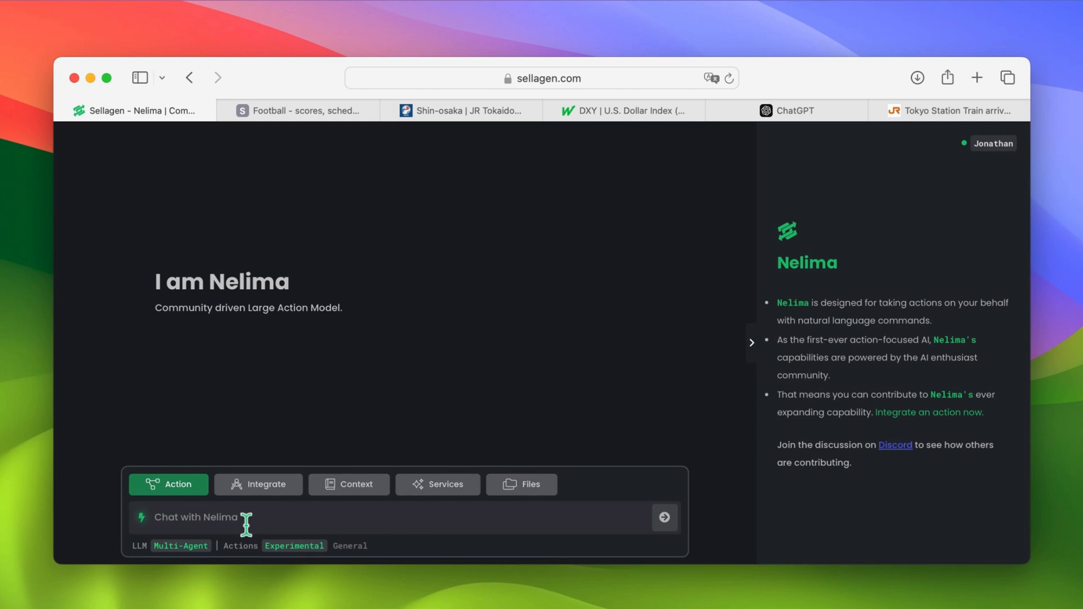
- Request a web search emailing whether NOZOMI 288 has arrived, due in 2 minutes
type("Search the web and to my email if the NOZOMI")
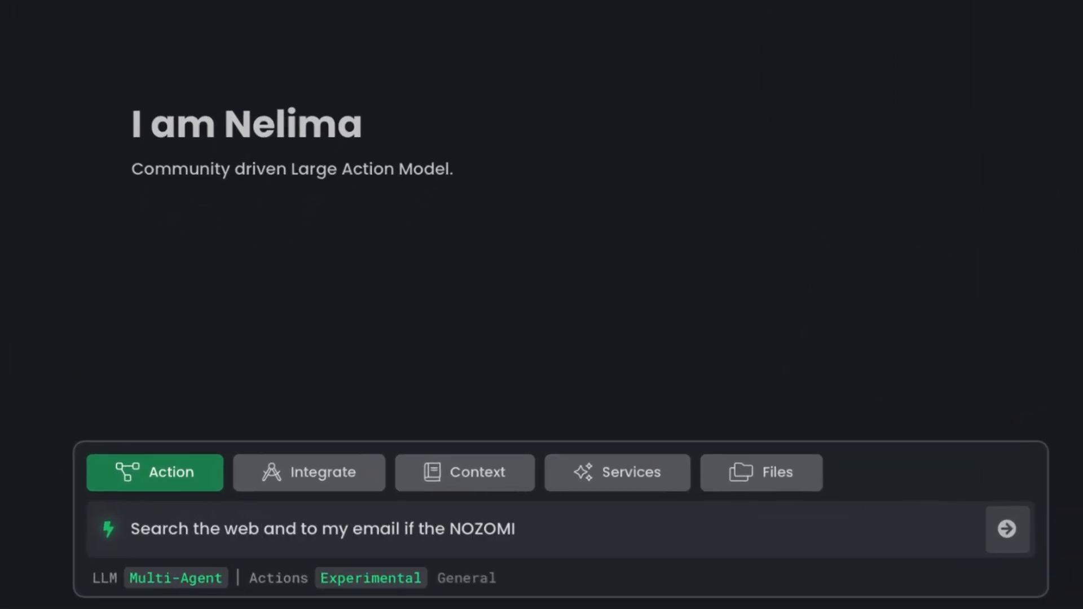
type("288 has arrived in 2 minute")
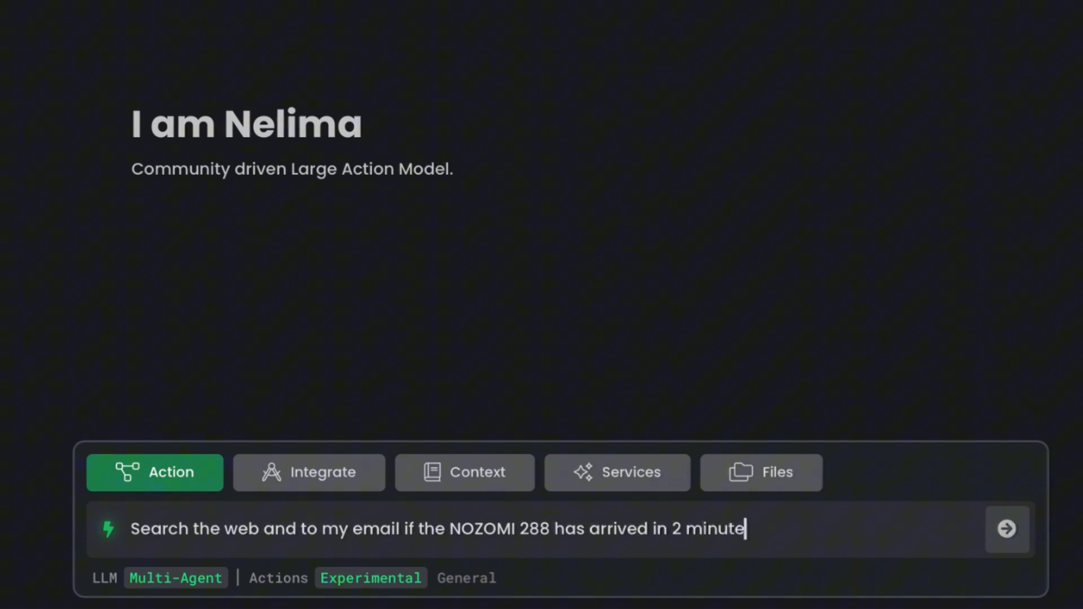
left_click(1006, 529)
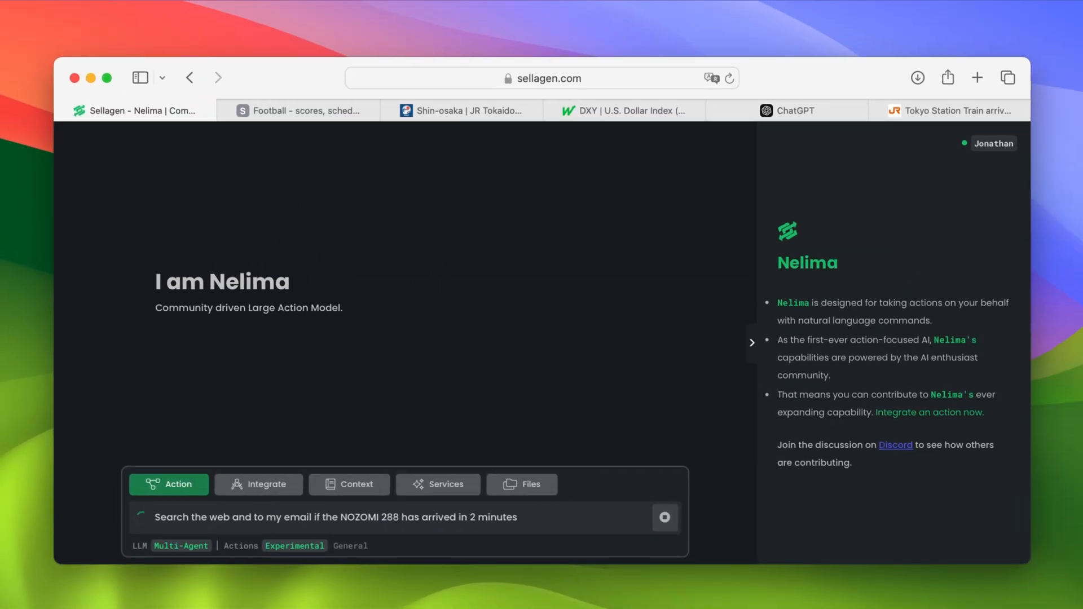
left_click(663, 517)
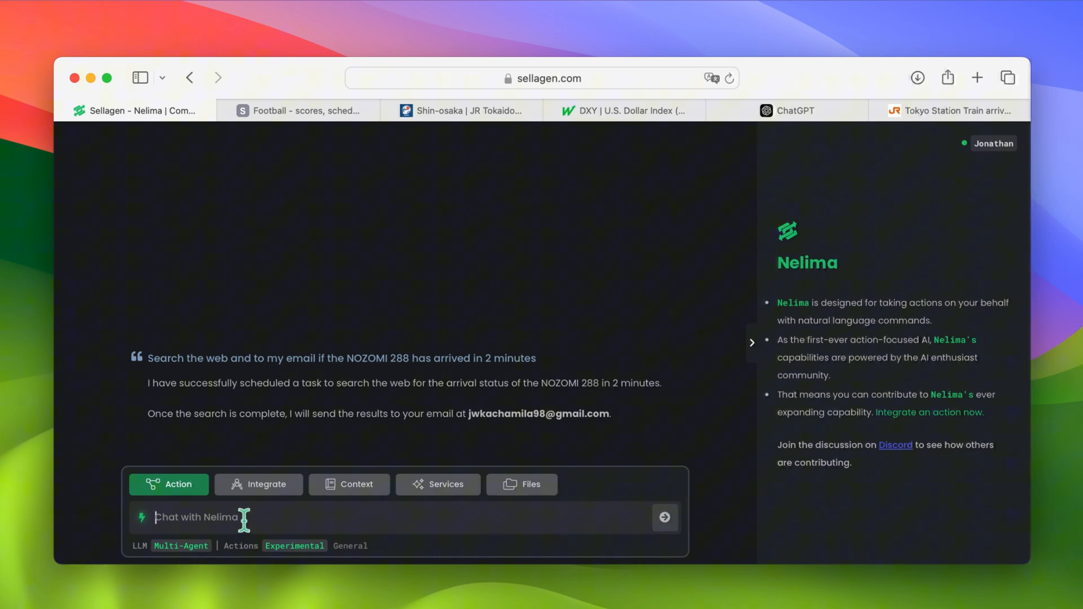
mouse_move(446, 484)
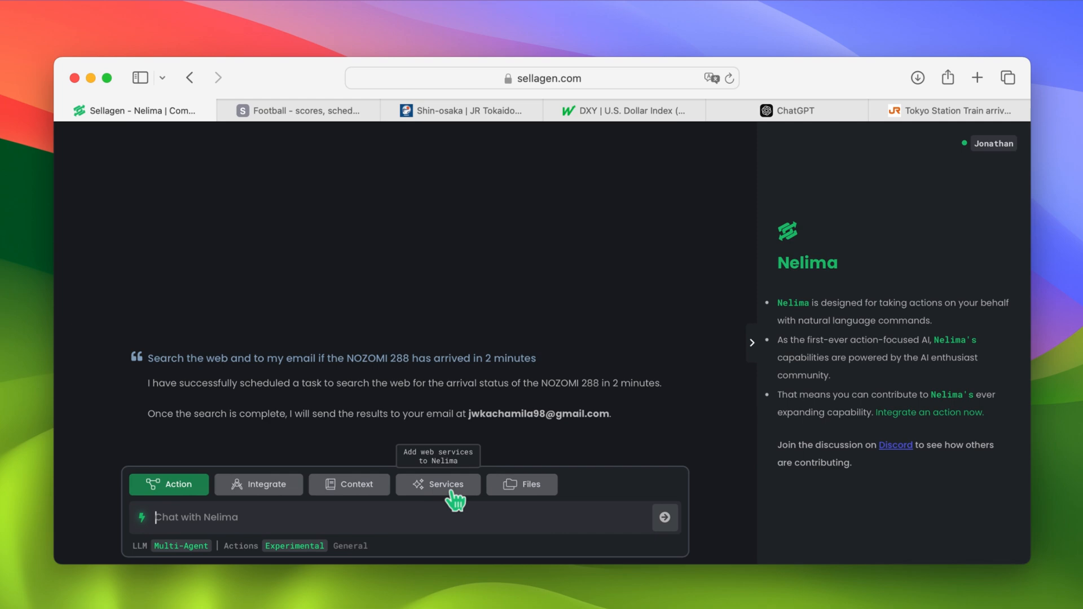
- Show the Services panel to track the NOZOMI 288 single schedule task at 08:18 PM
left_click(438, 484)
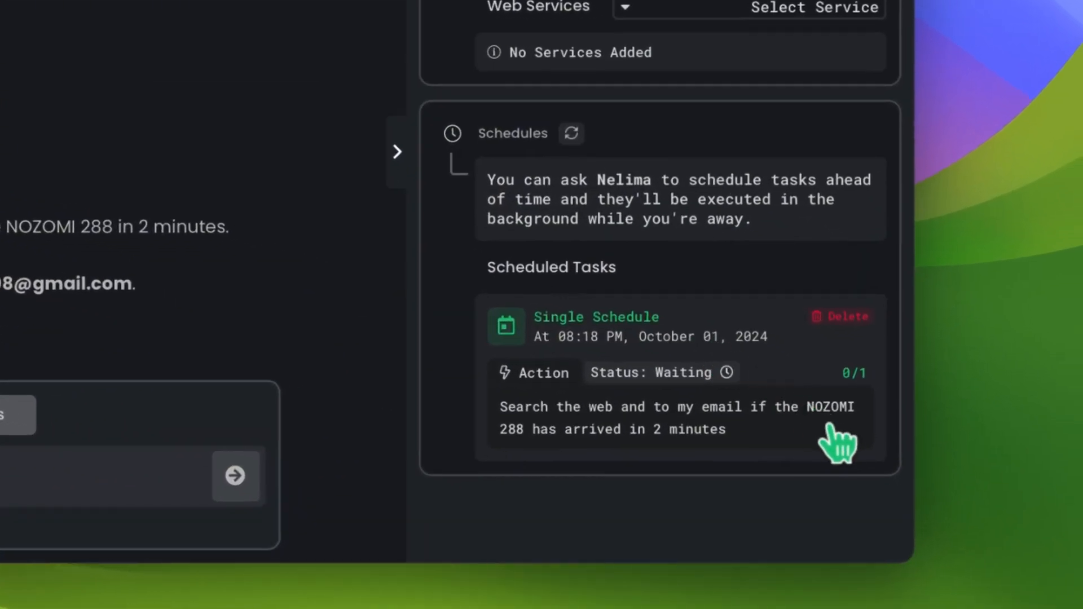
mouse_move(864, 456)
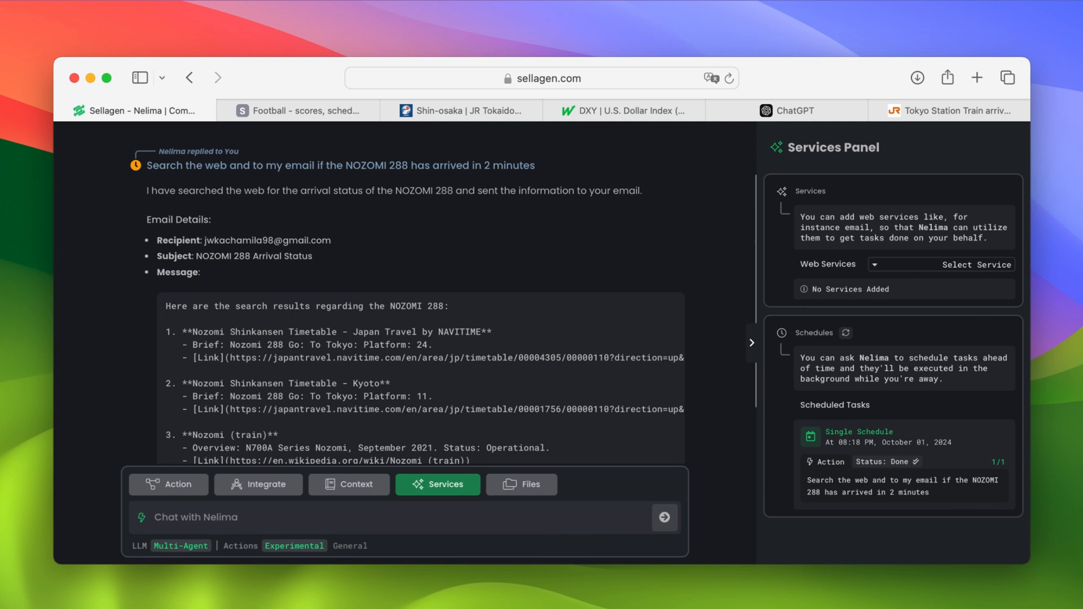
mouse_move(699, 470)
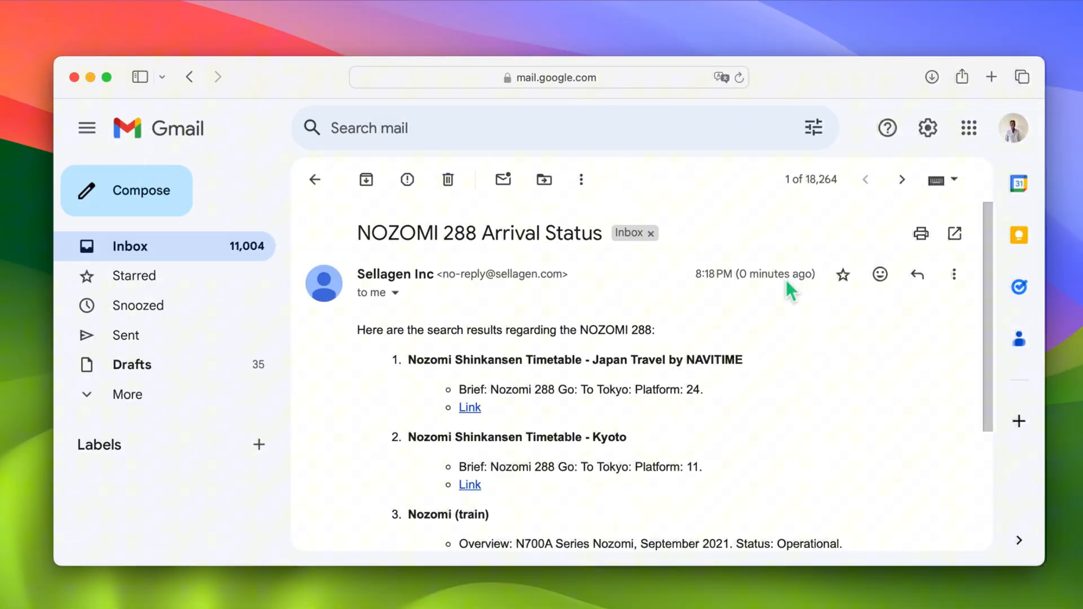
- Follow the first Nozomi Shinkansen Timetable link in the NOZOMI 288 Arrival Status email
scroll("down", 3)
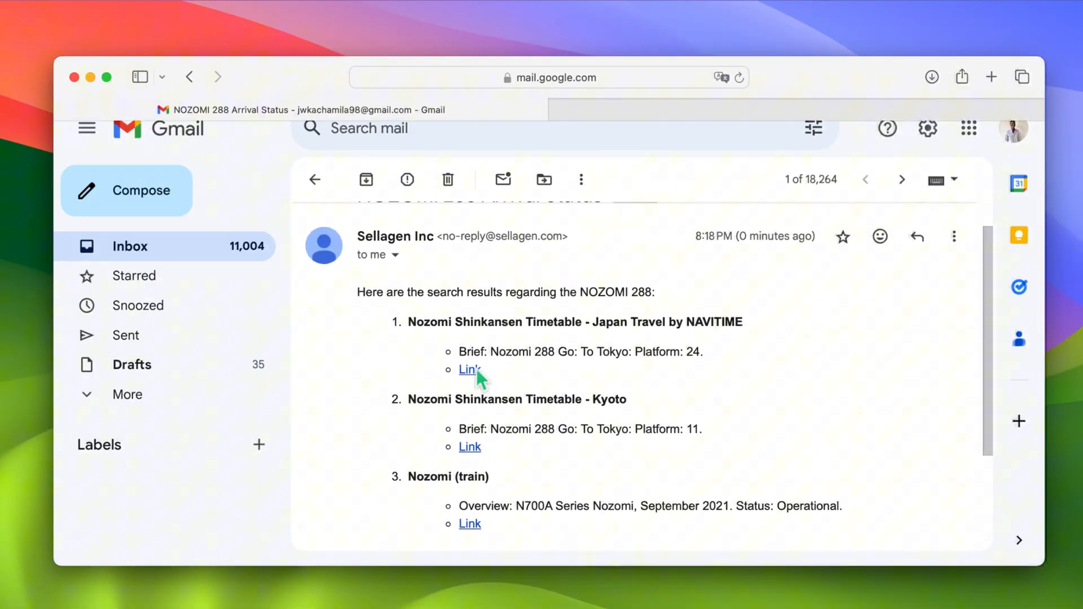
left_click(468, 369)
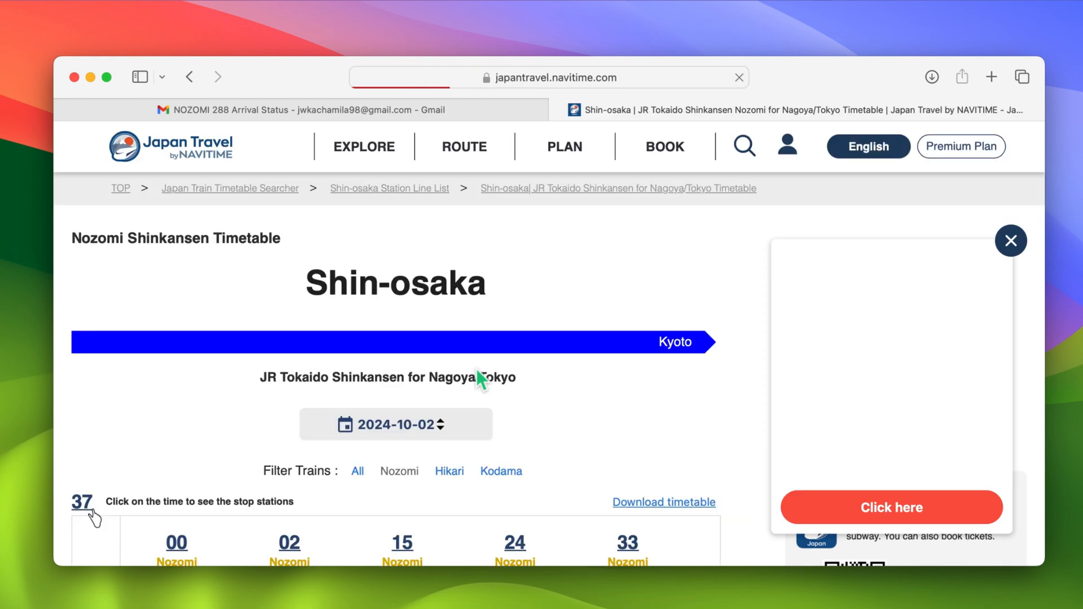
scroll("down", 3)
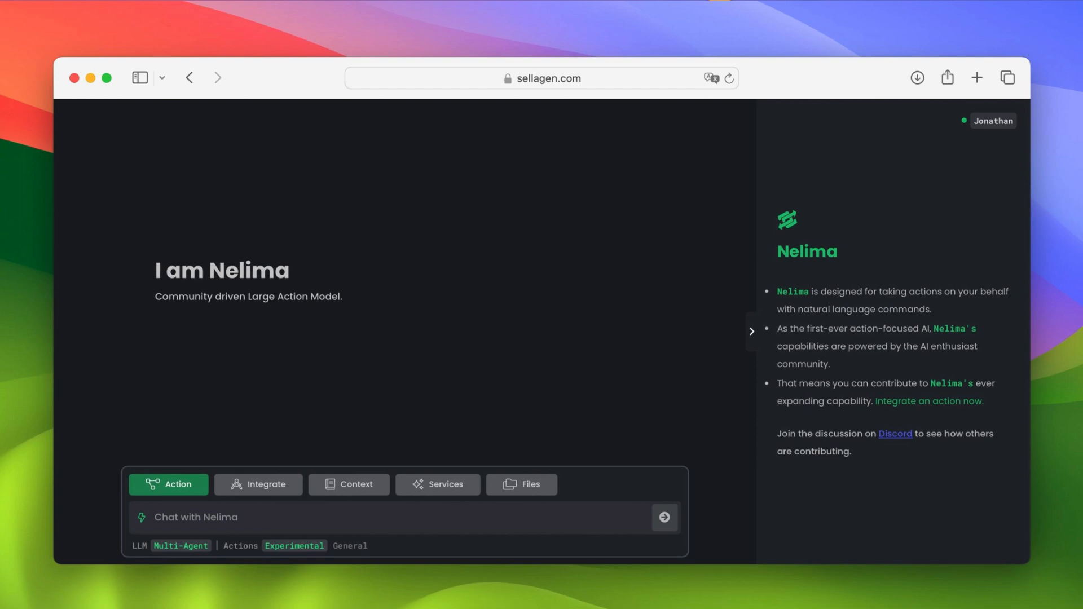
mouse_move(539, 522)
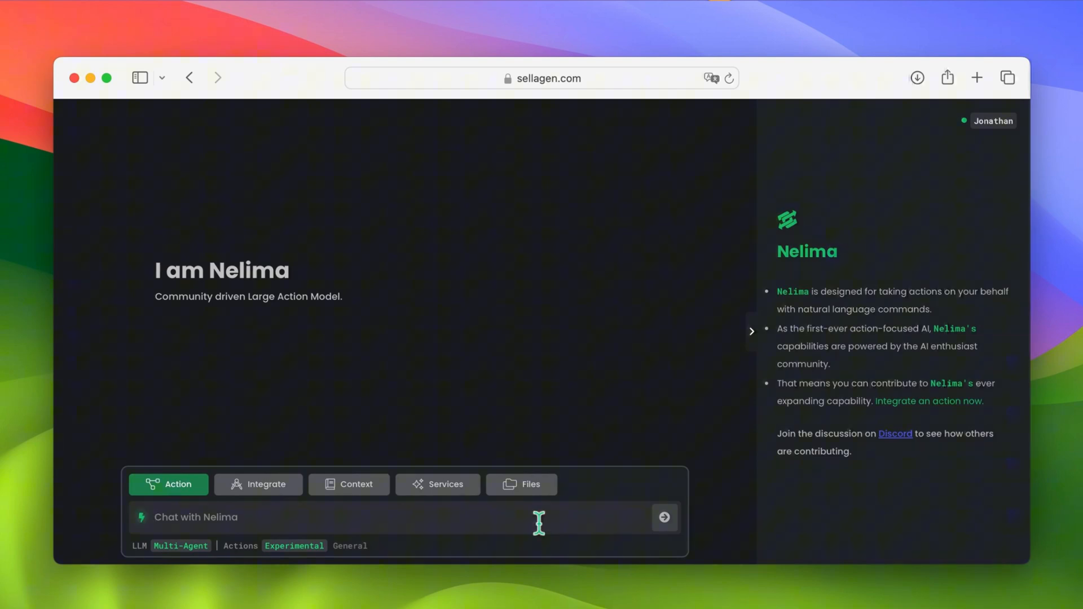
- Send the hourly Apple stock price request for 5 hours and view its waiting task
type("Send me Apple stock price with a report and email it to me each hour for the next 5 hours")
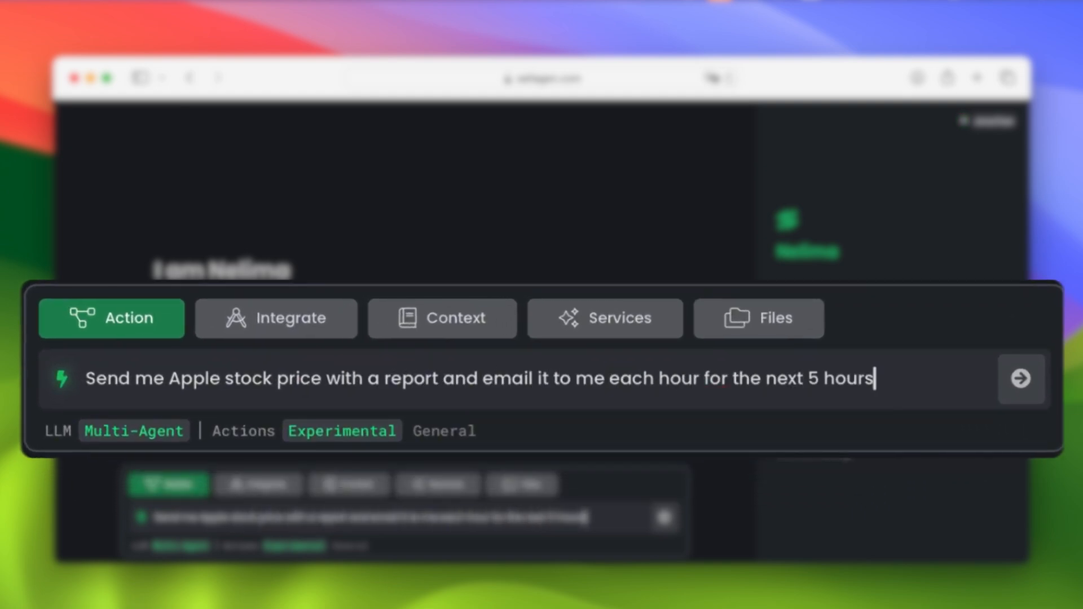
left_click(1021, 378)
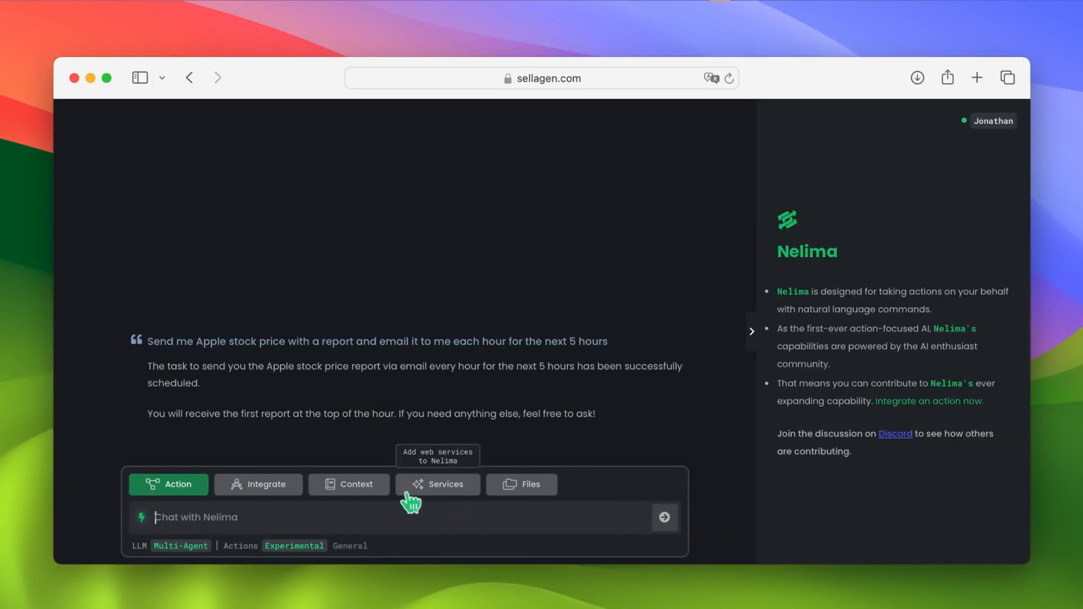
left_click(438, 483)
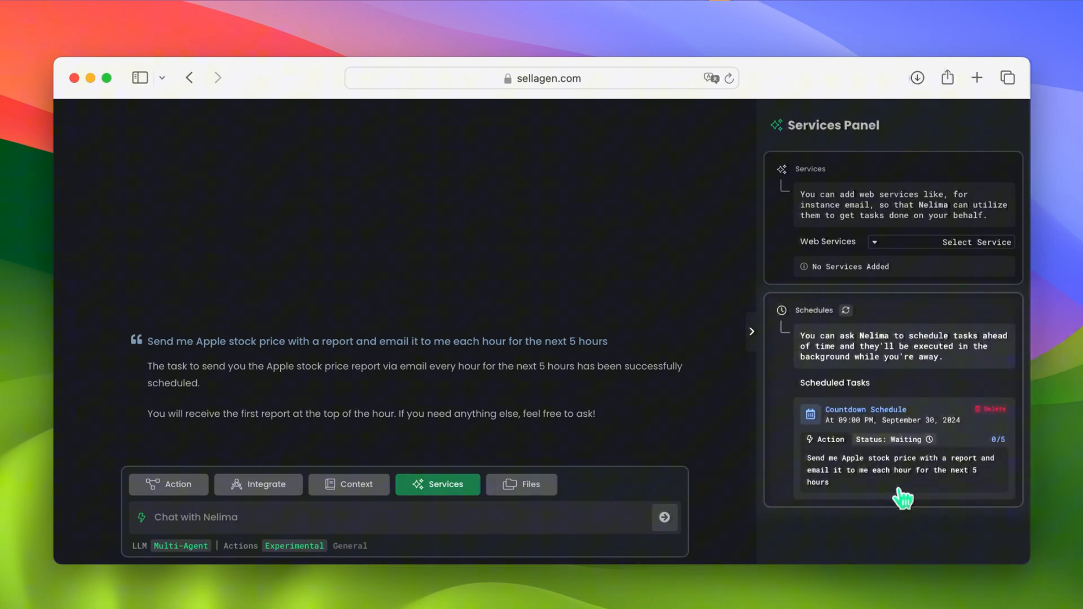
mouse_move(928, 498)
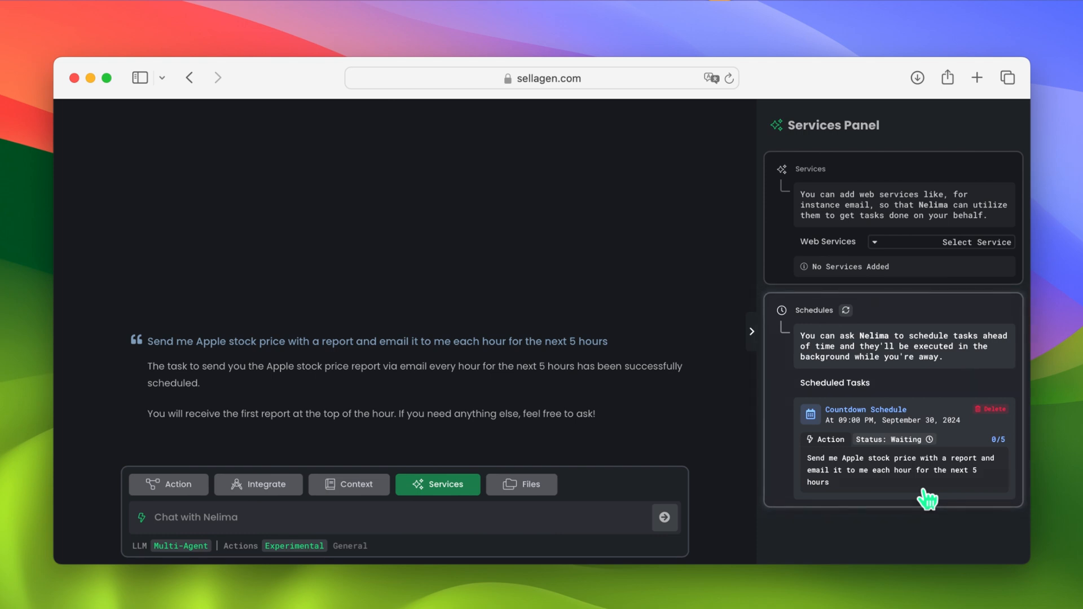
mouse_move(1021, 471)
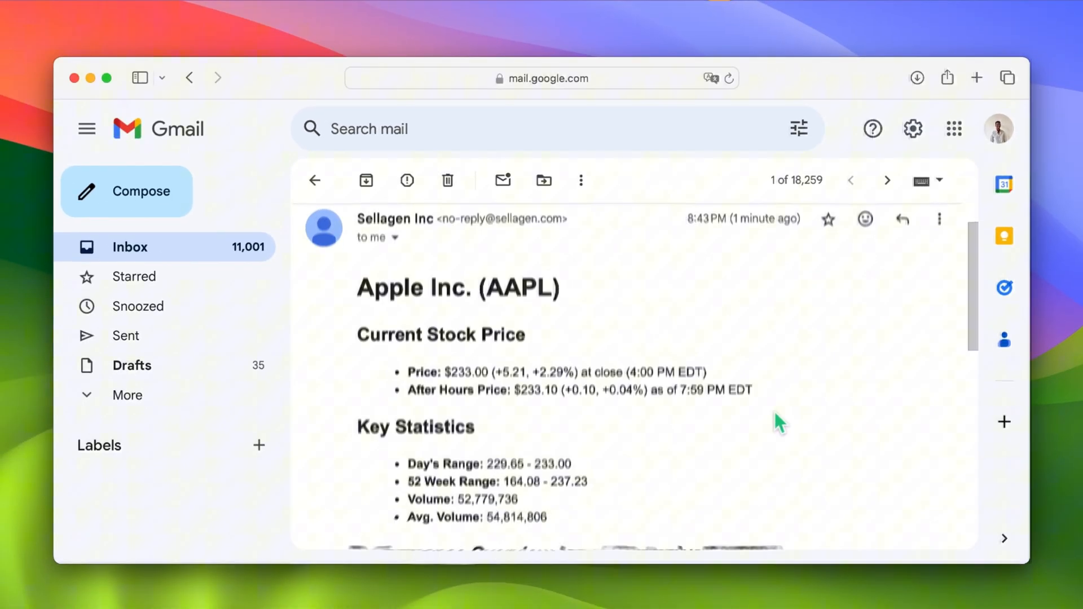
- Scroll through the Sellagen Inc. Apple (AAPL) stock price report email
scroll("down", 3)
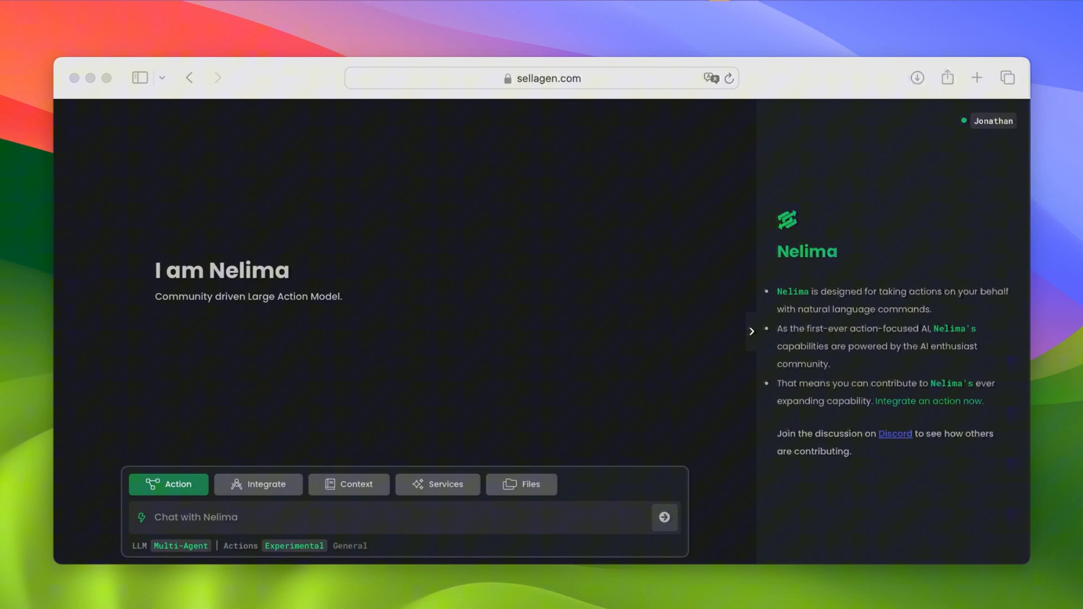
mouse_move(573, 541)
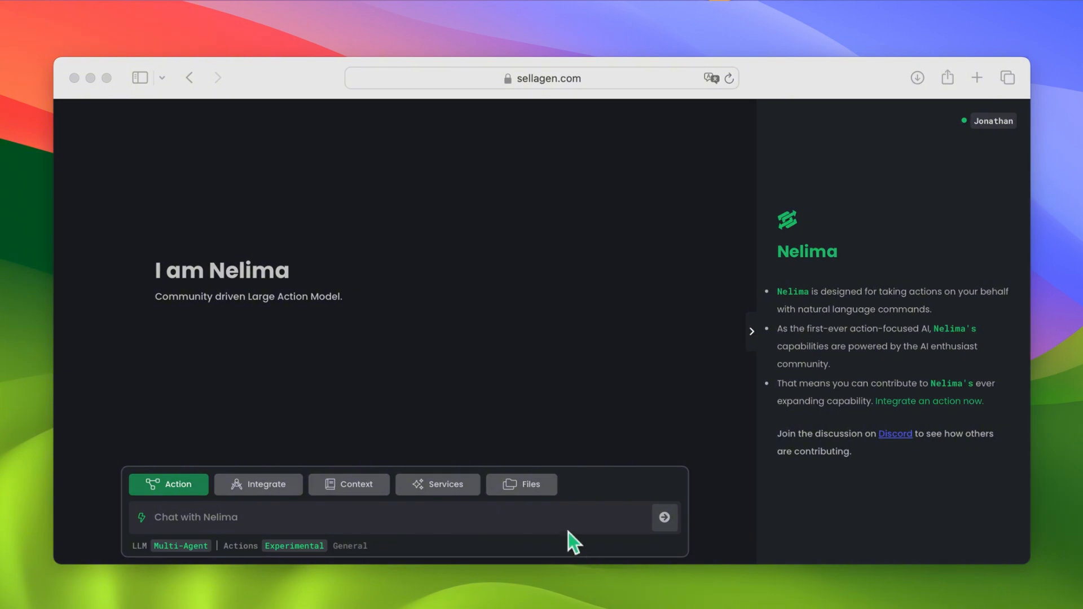
- Request a daily 8 AM iOS 18 Apple Intelligence newsletter as CSS-styled HTML email
type("Create a long format newsletter")
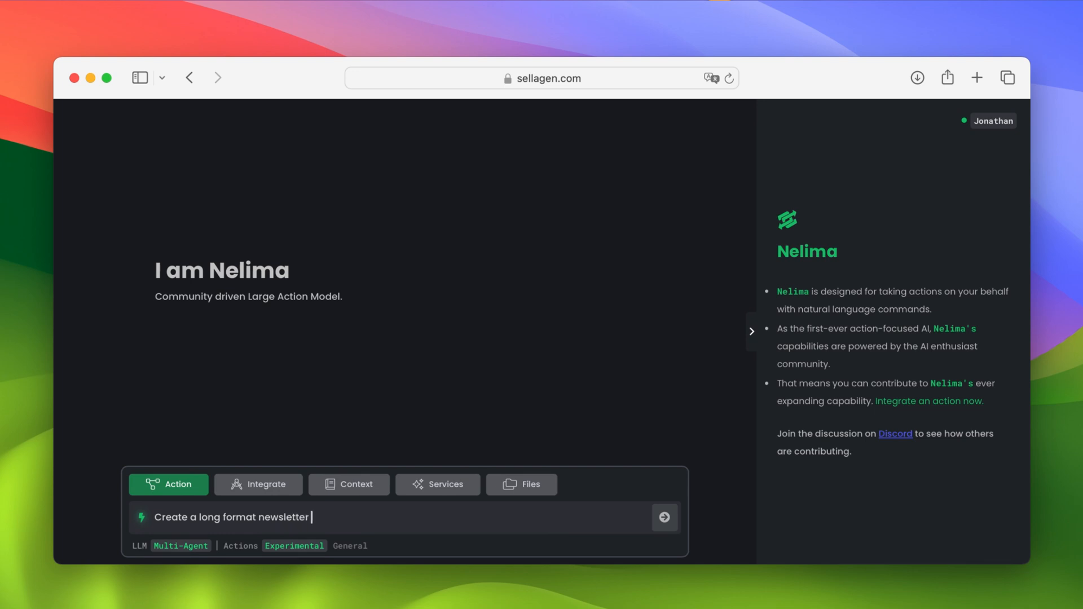
type("about IOS 18 Apple Intelligence news/rumors and send it to my email everyday at 8am. Send it")
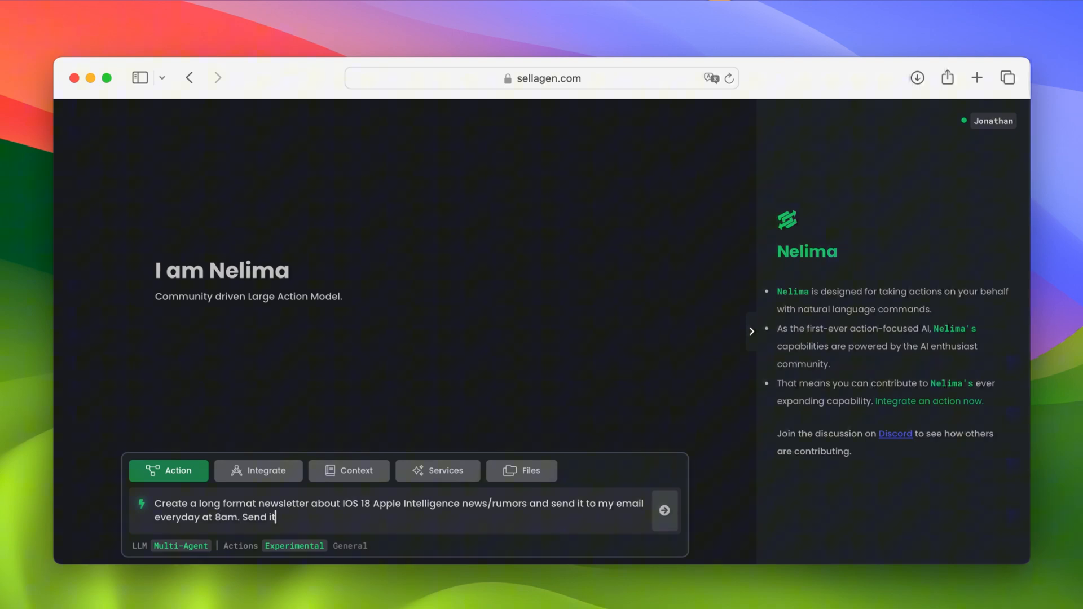
type("as a beautifully formatted HTML")
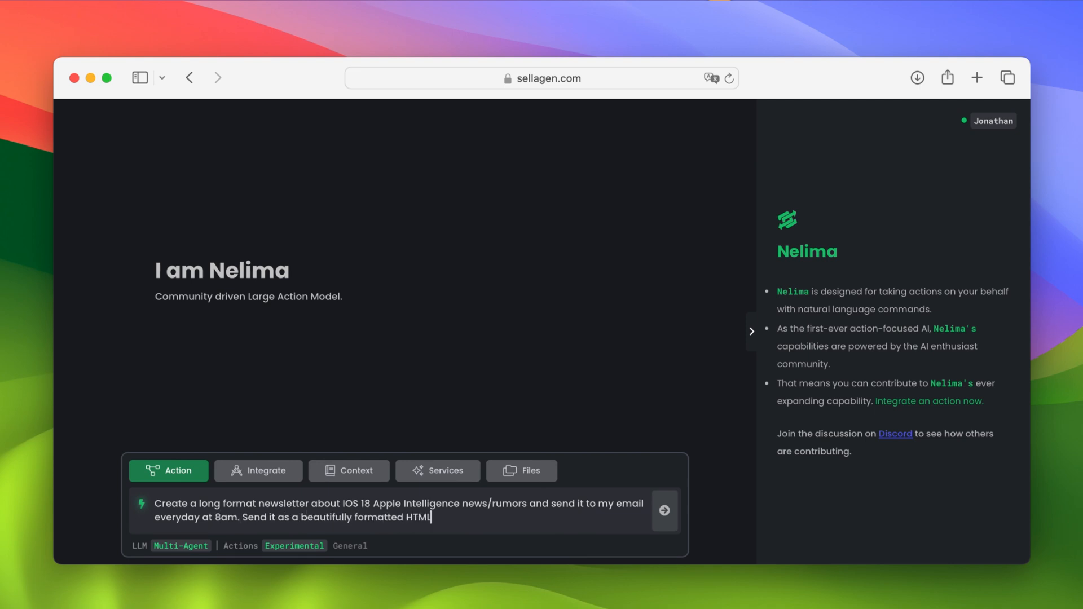
type("email with CSS styling and color")
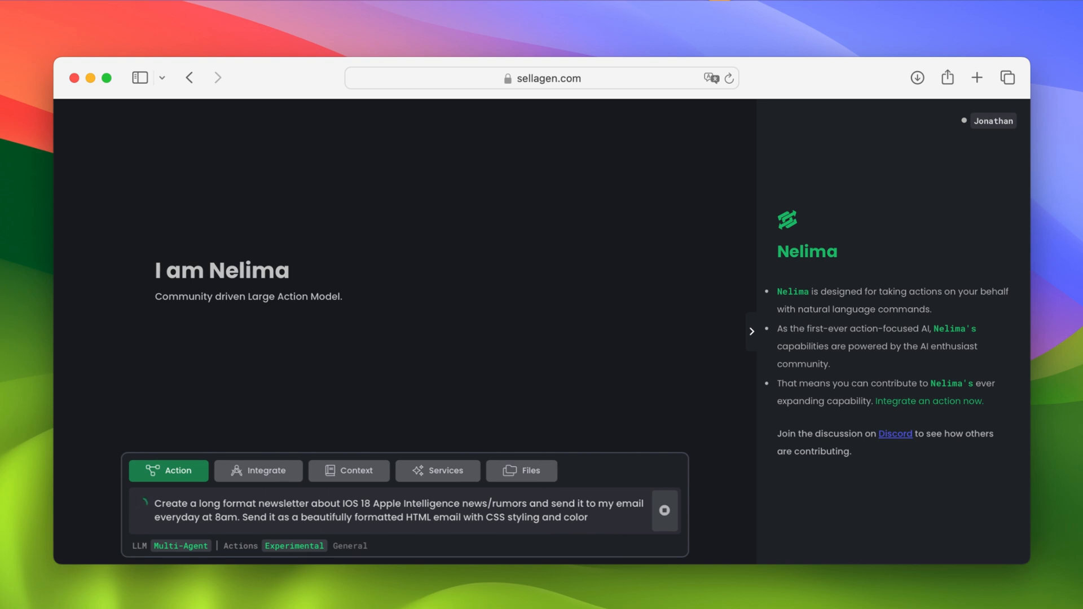
left_click(664, 511)
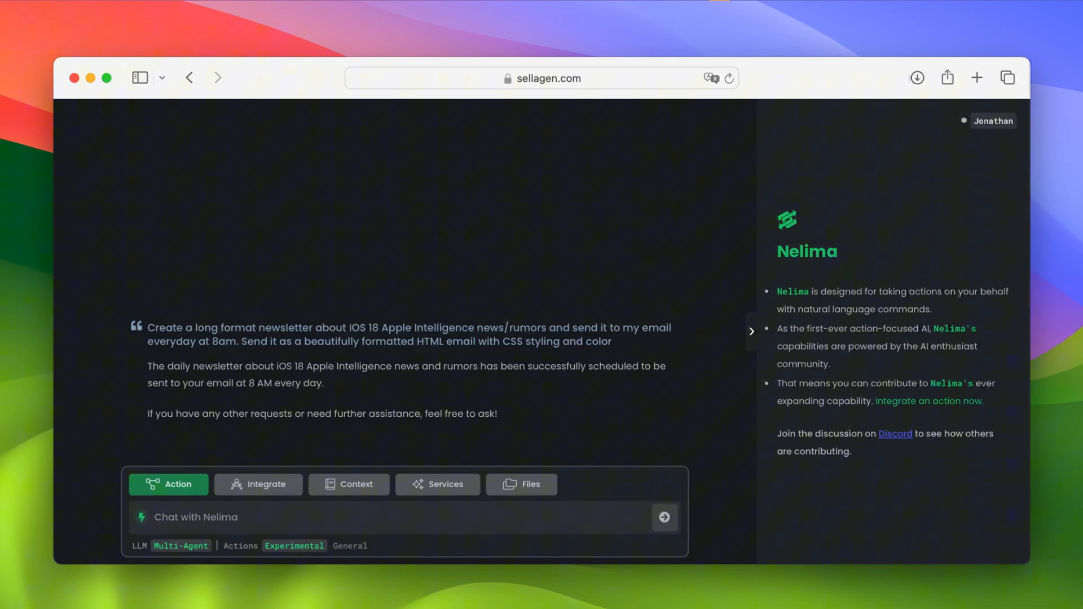
mouse_move(445, 487)
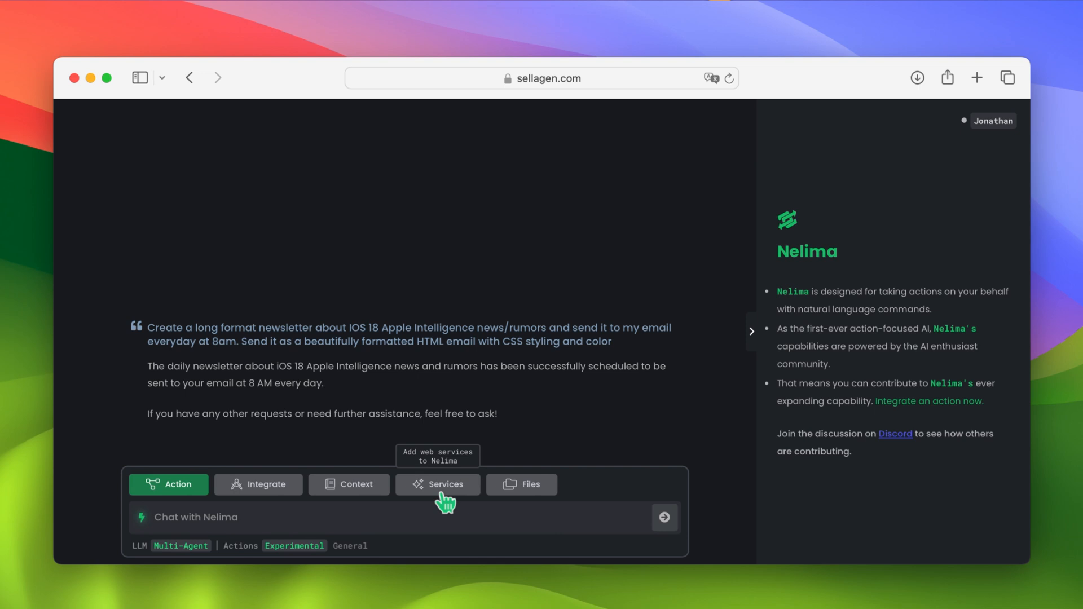
- Show the Services panel with the recurring 8:00 AM iOS 18 newsletter task waiting
left_click(438, 484)
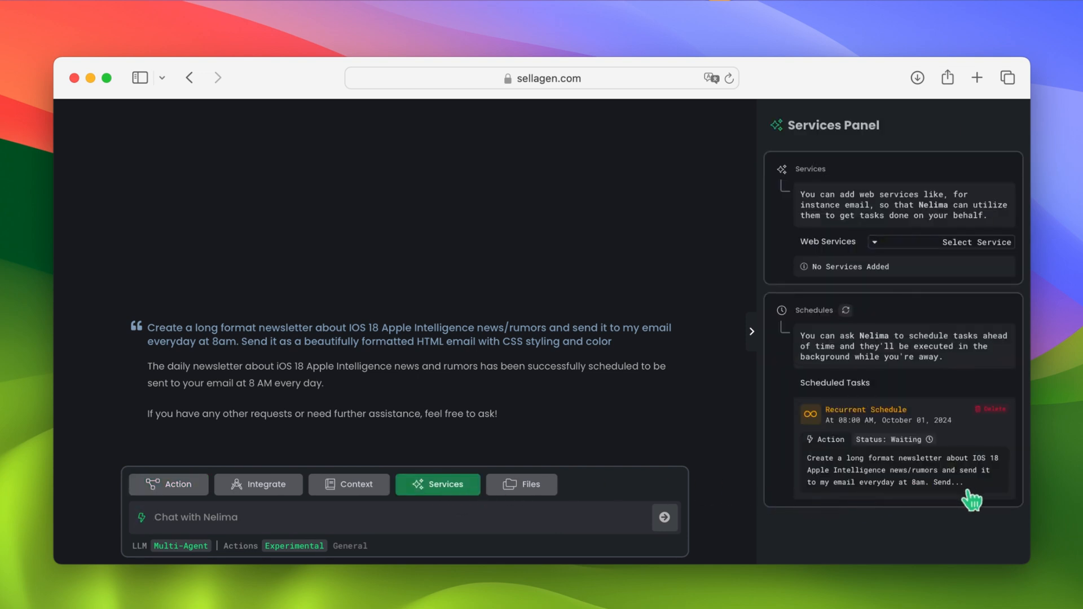
mouse_move(1005, 503)
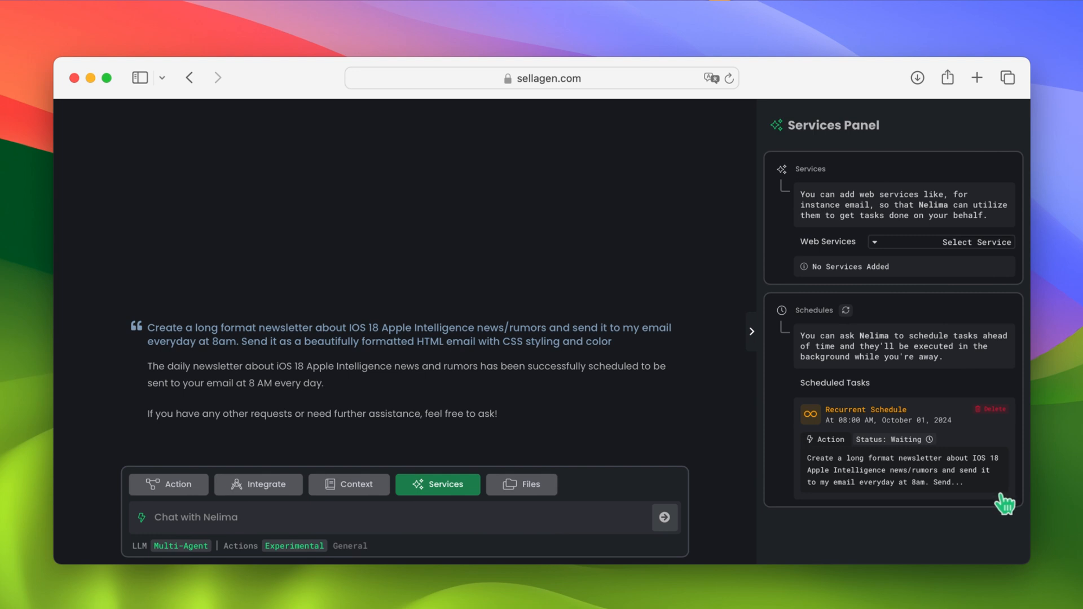
mouse_move(1010, 520)
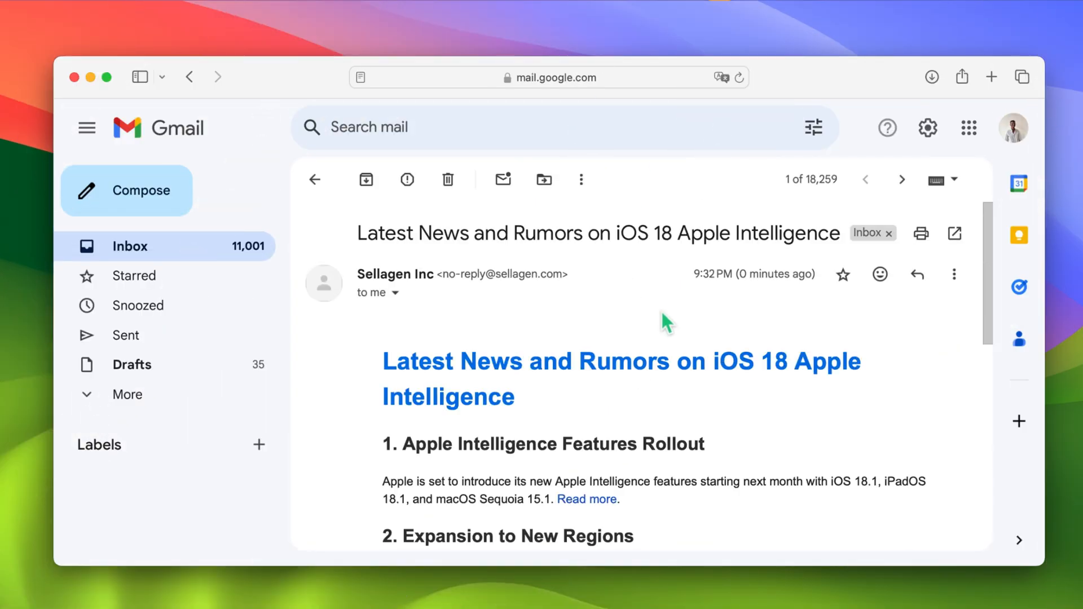
- Scroll through the five formatted news sections of the iOS 18 newsletter email
scroll("down", 3)
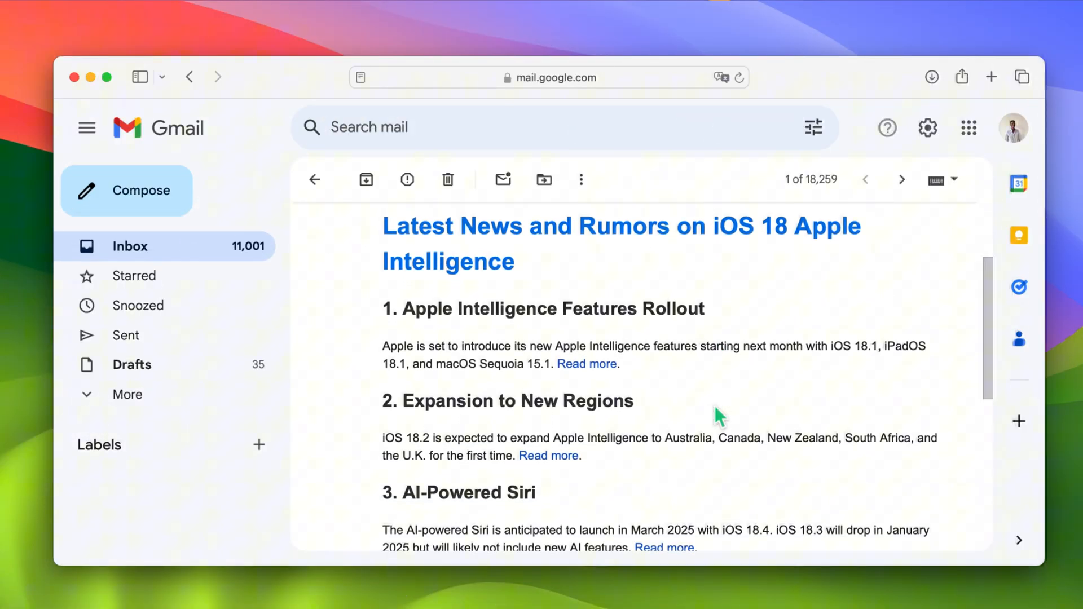
scroll("down", 3)
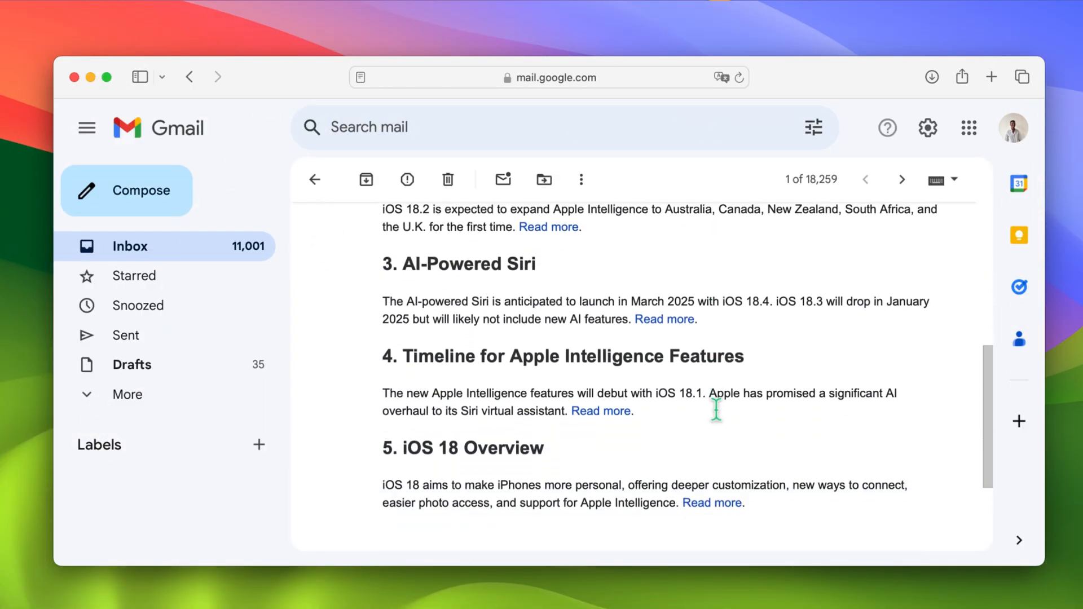
scroll("down", 3)
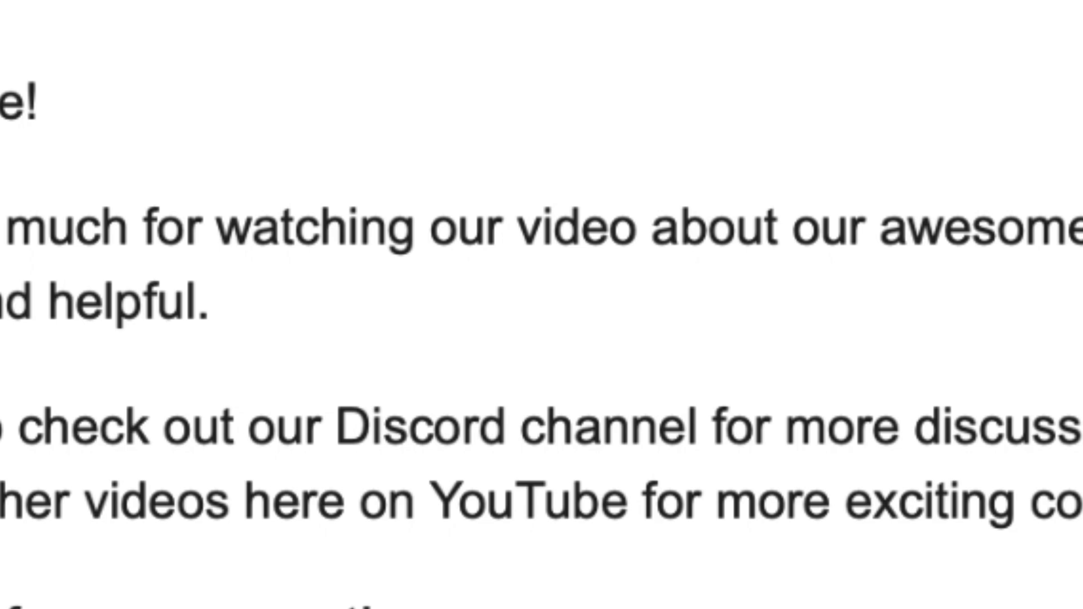
scroll("down", 3)
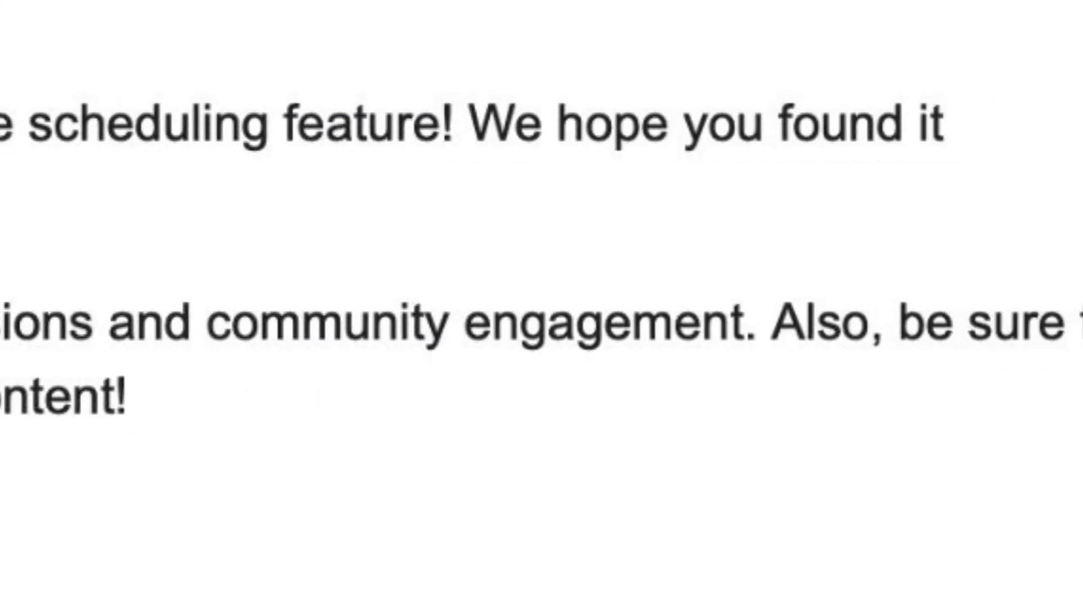